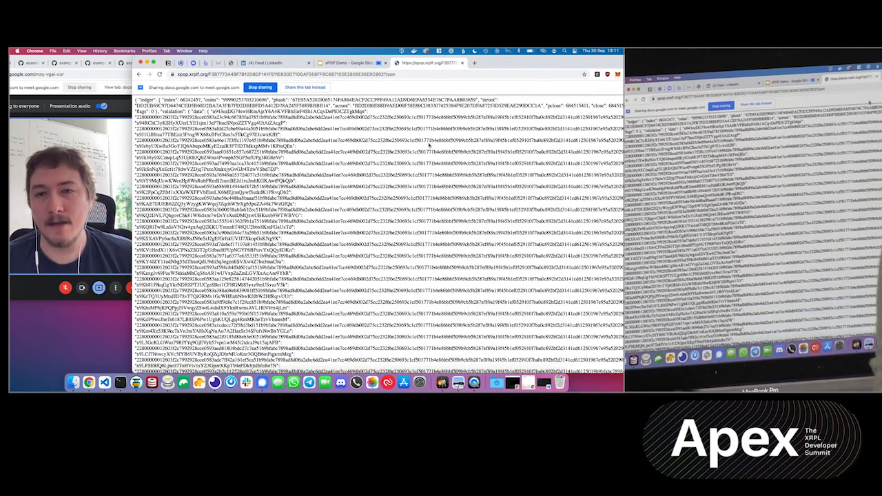
scroll(down, 3)
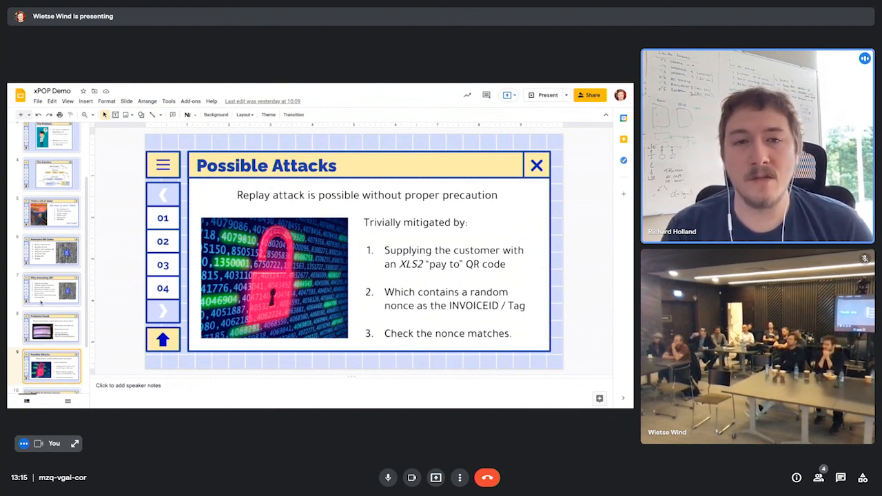
scroll(down, 3)
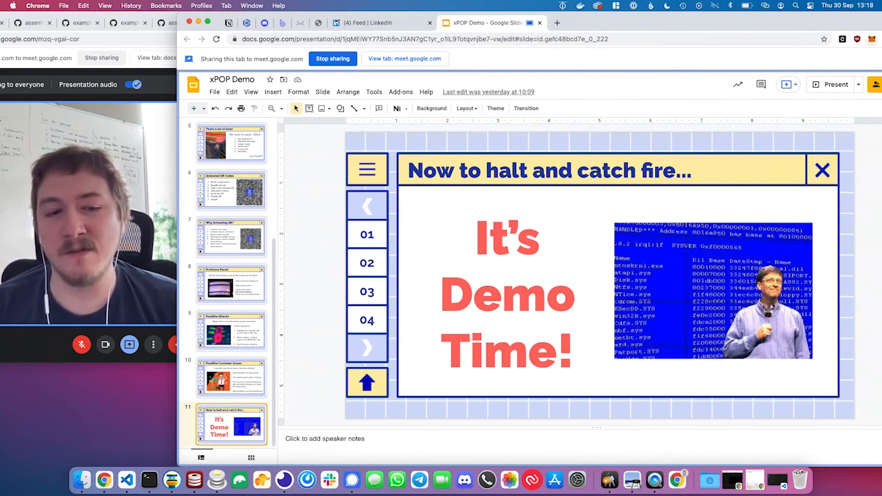
mouse_move(103, 477)
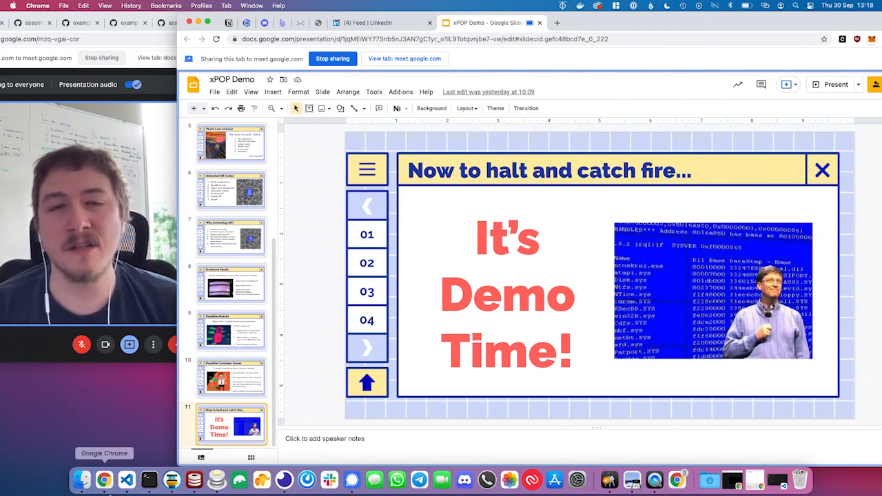